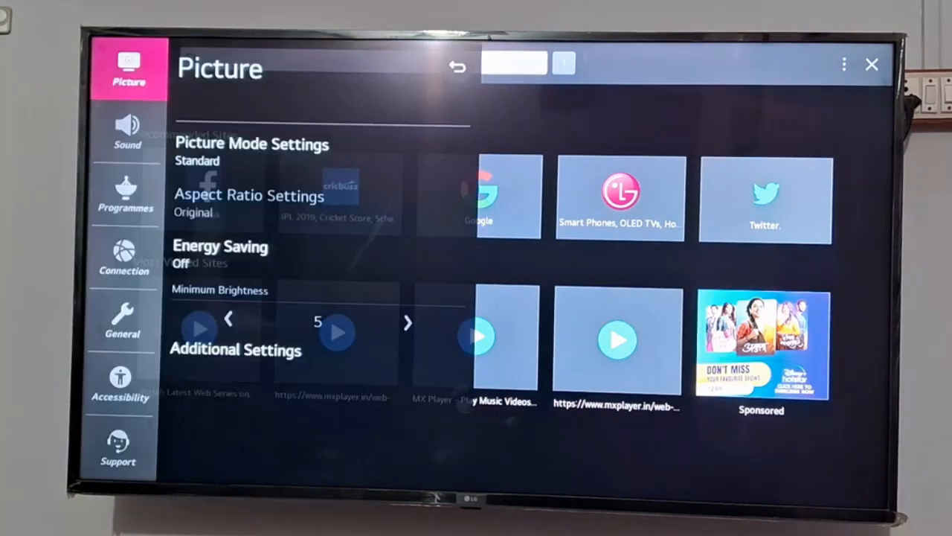
Go to Connection > Device Connection Settings to reach Delete Connection History.
{"action": "left_click", "coordinate": [125, 193]}
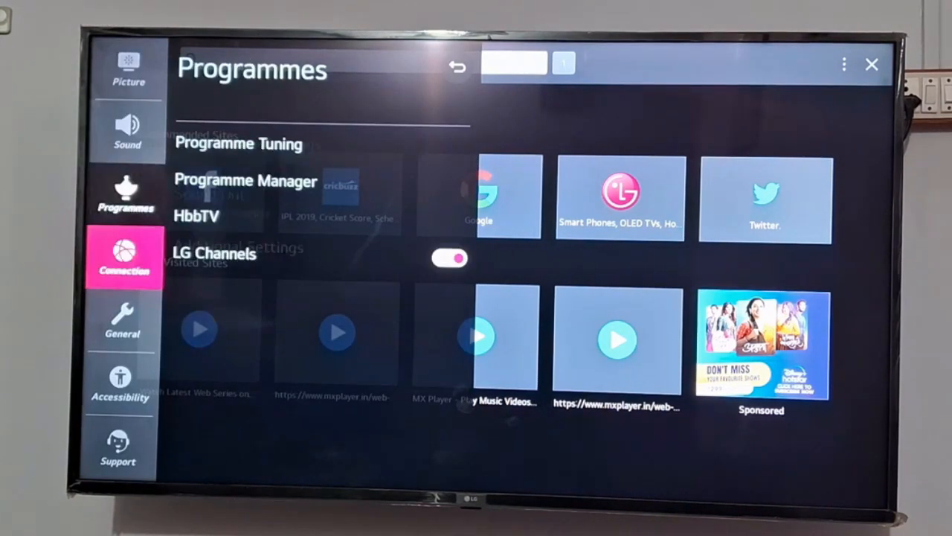
{"action": "left_click", "coordinate": [125, 257]}
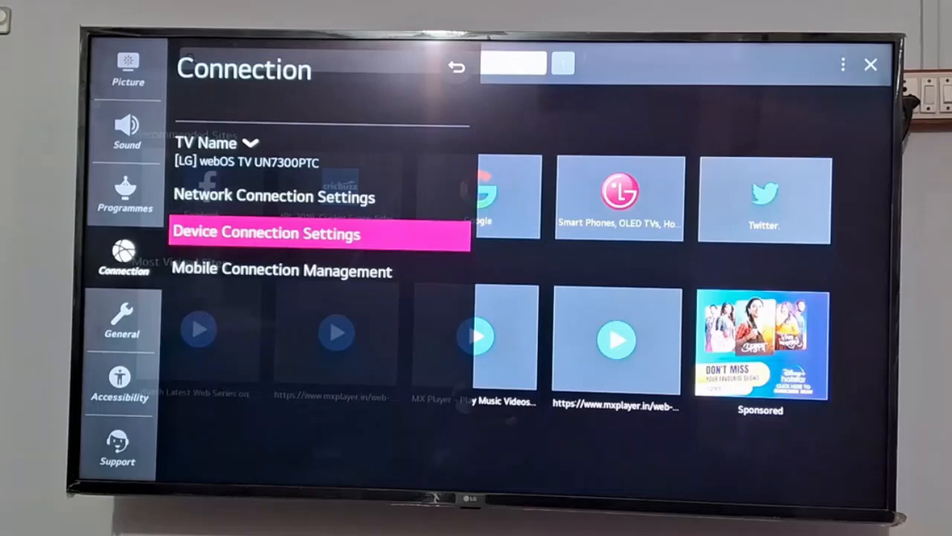
{"action": "left_click", "coordinate": [266, 233]}
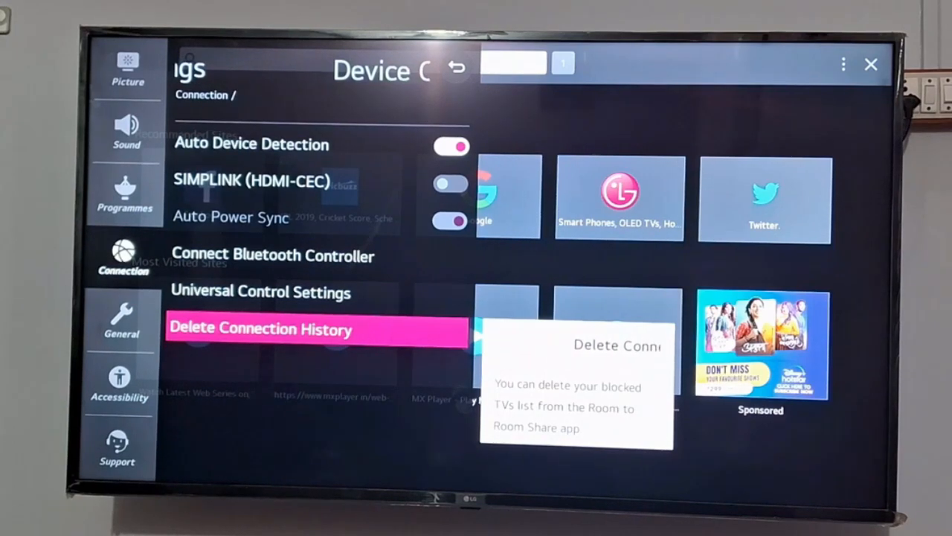
Return to Connection and reach the Wi-Fi Connection page with Wi-Fi on.
{"action": "left_click", "coordinate": [457, 67]}
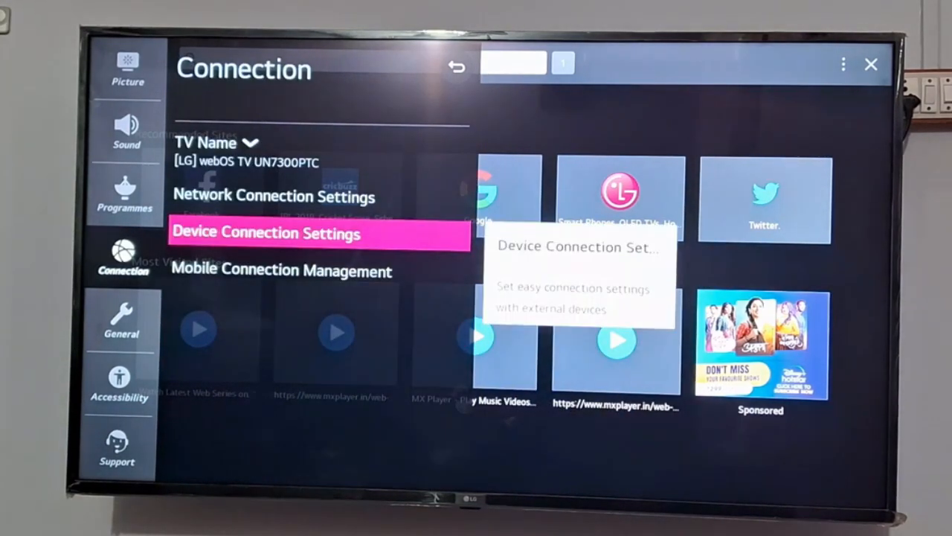
{"action": "left_click", "coordinate": [266, 232]}
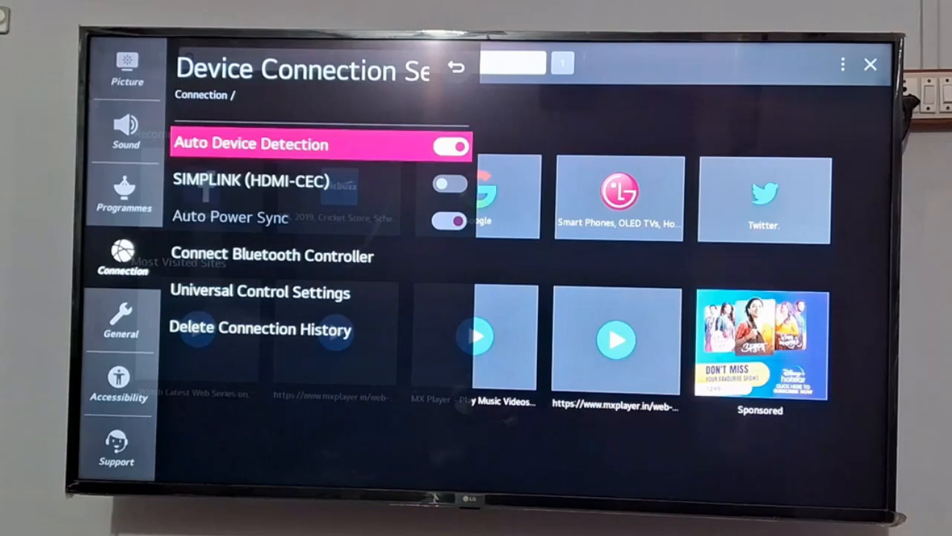
{"action": "left_click", "coordinate": [456, 67]}
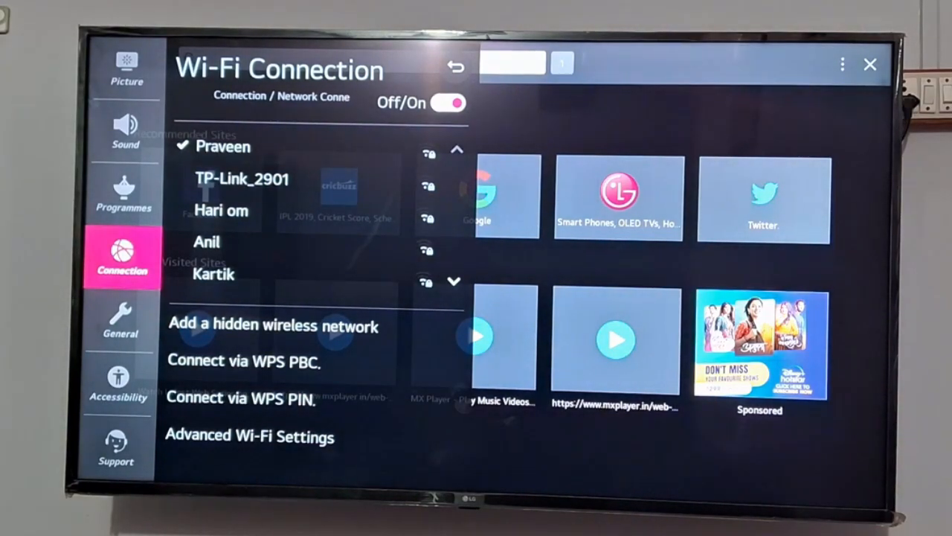
Leave Wi-Fi Connection, pass through General, and select the Picture category.
{"action": "left_click", "coordinate": [121, 320]}
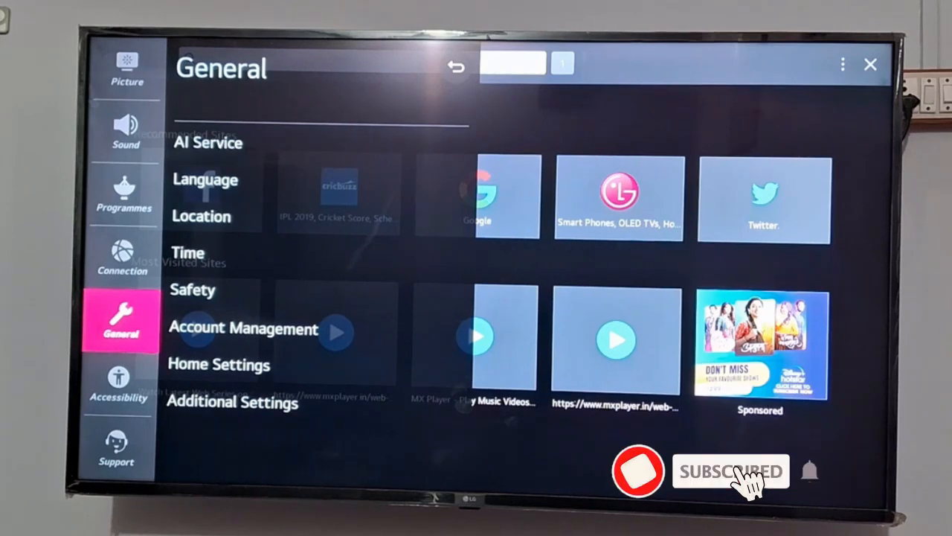
{"action": "left_click", "coordinate": [116, 454]}
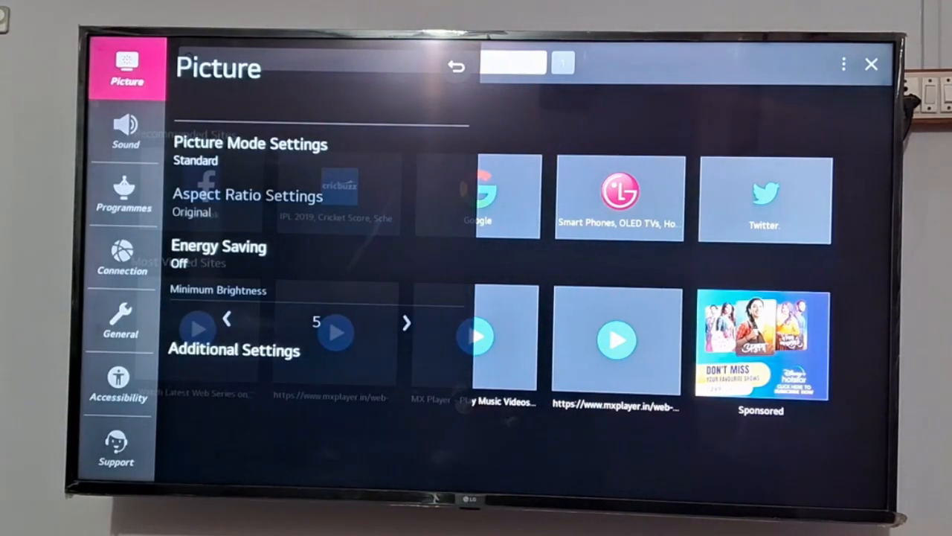
Switch Live Plus on under General > Additional Settings.
{"action": "left_click", "coordinate": [120, 323]}
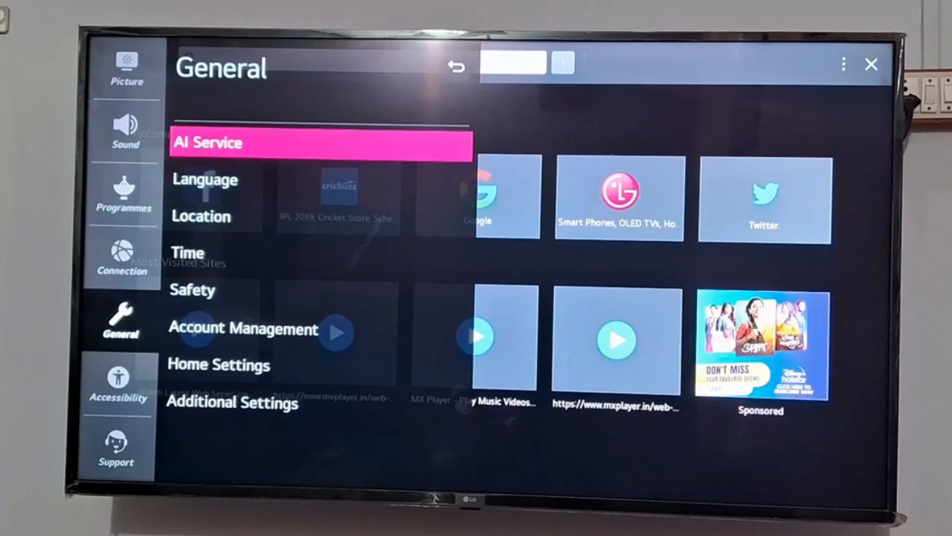
{"action": "left_click", "coordinate": [233, 402]}
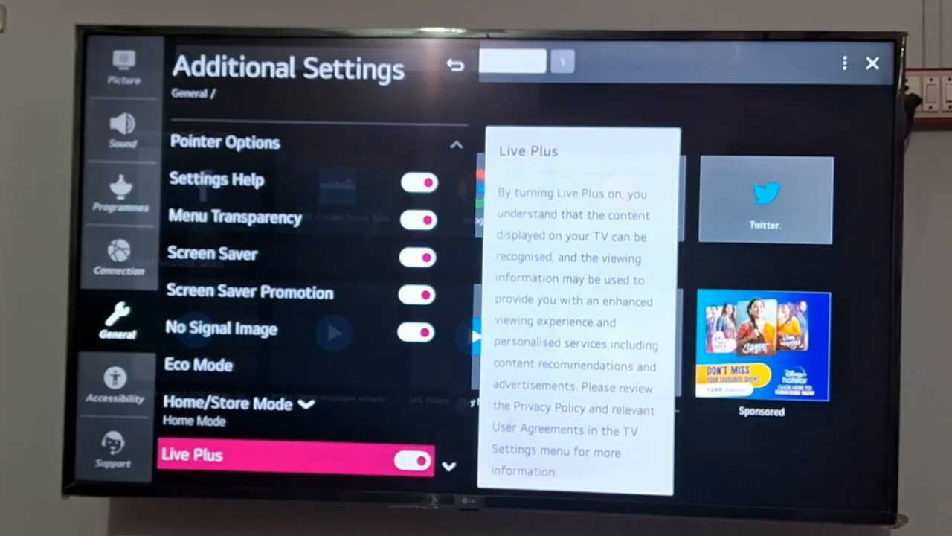
{"action": "left_click", "coordinate": [455, 64]}
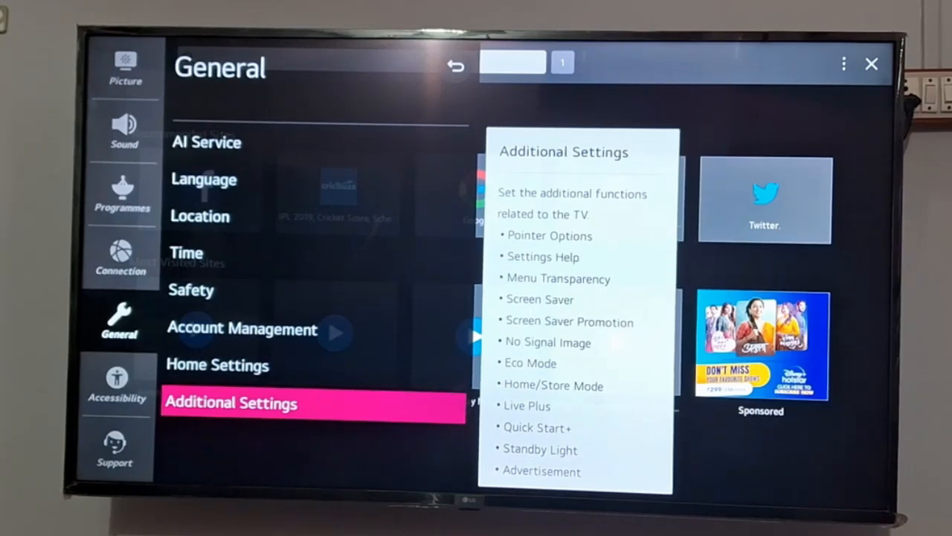
Confirm Broadcast and LG Services Country are India, then move to Support.
{"action": "key", "text": "Up"}
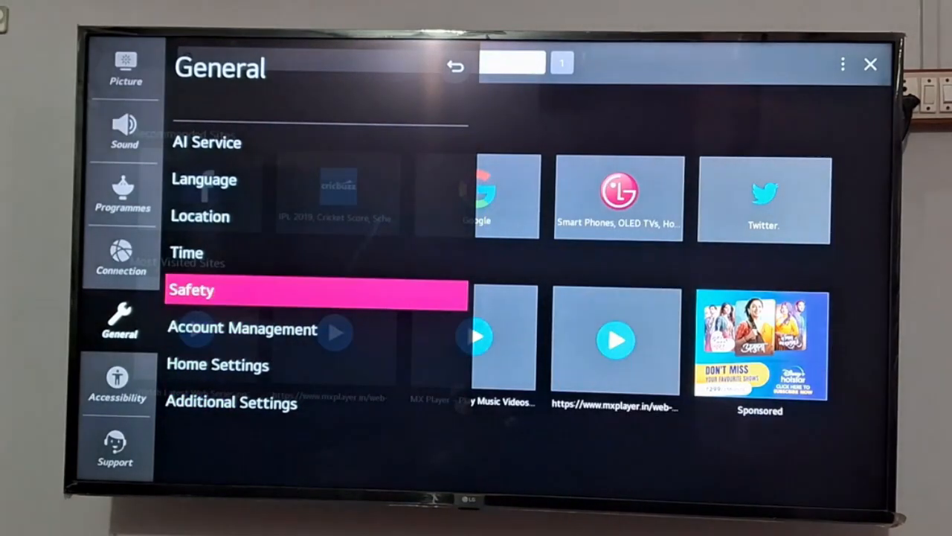
{"action": "key", "text": "Up"}
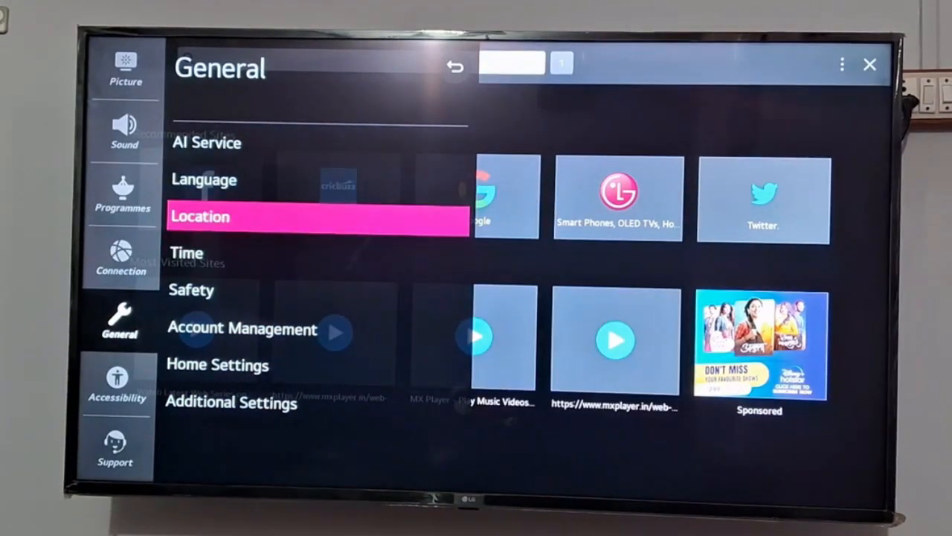
{"action": "left_click", "coordinate": [199, 216]}
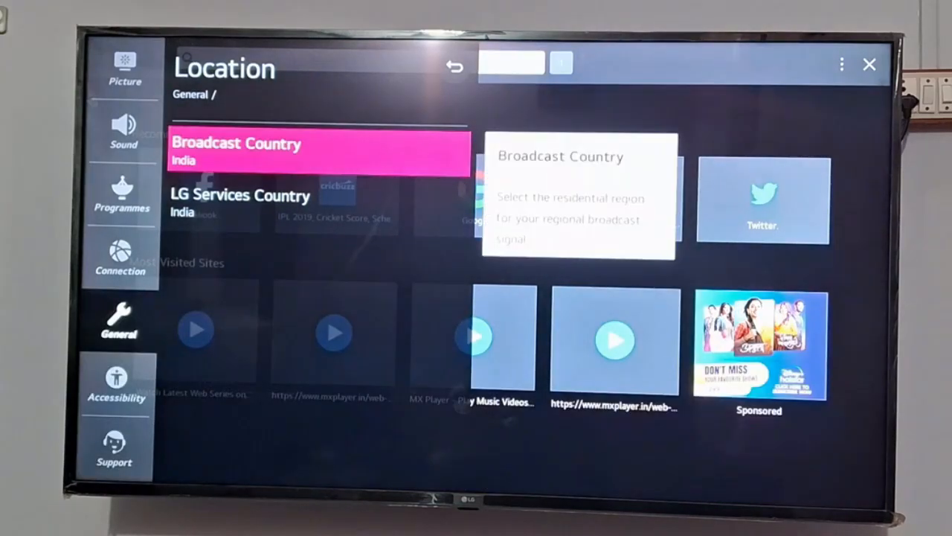
{"action": "key", "text": "Down"}
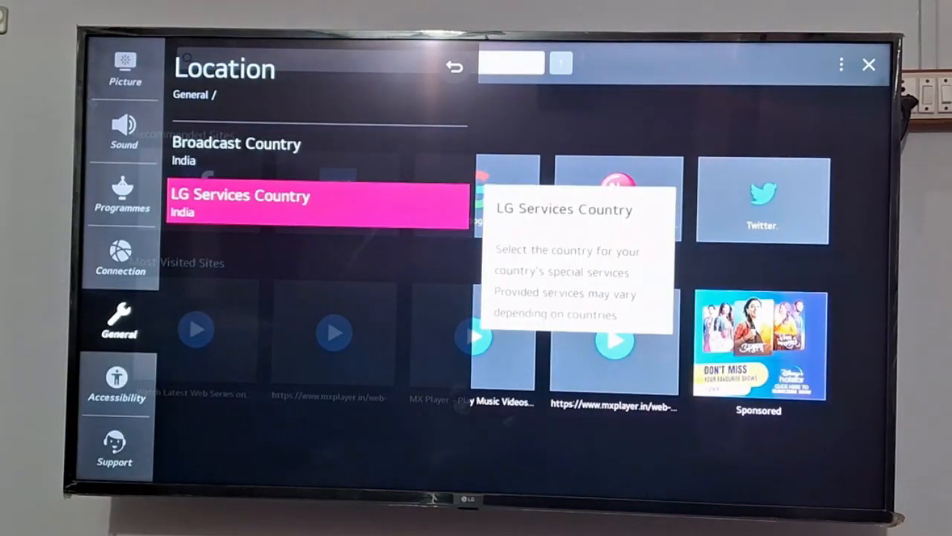
{"action": "left_click", "coordinate": [316, 202]}
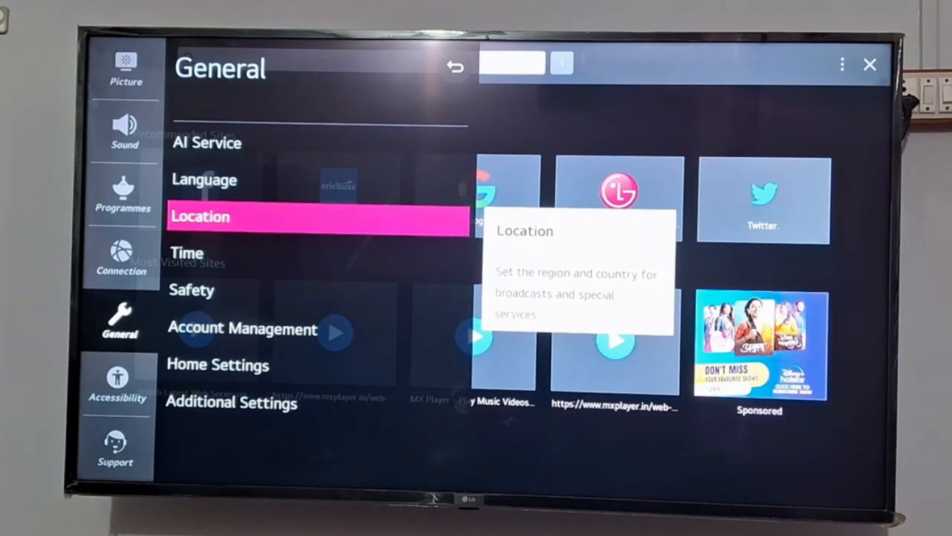
{"action": "left_click", "coordinate": [115, 450]}
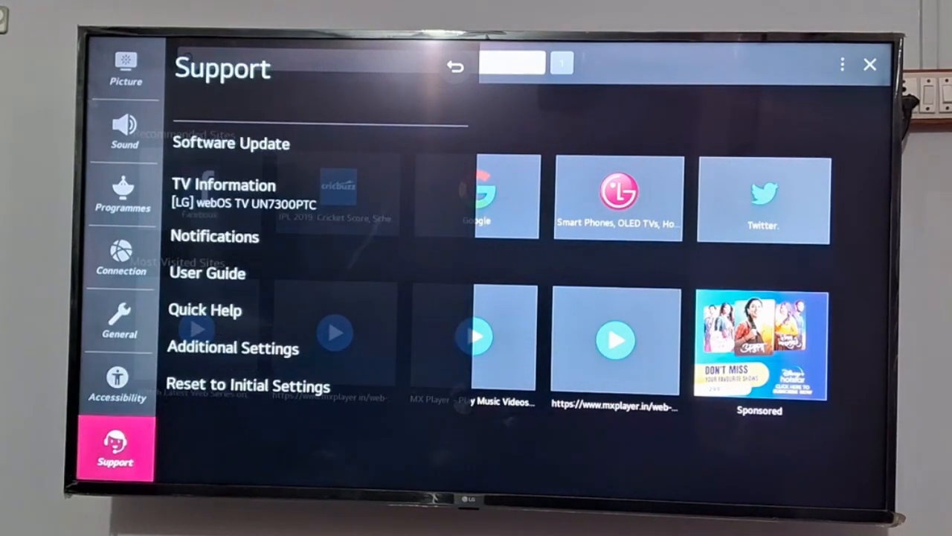